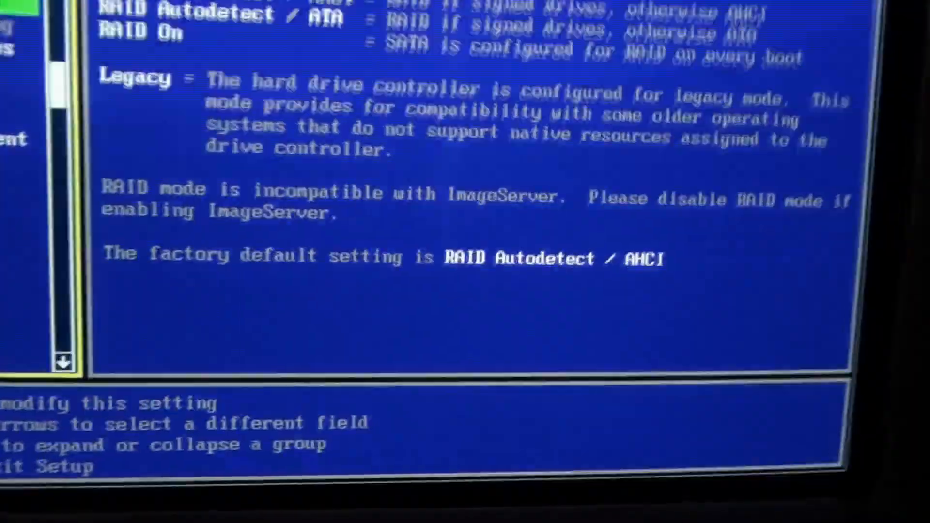
Step: Move from SATA Operation down to SMART Reporting and read its error-reporting description
key("Down")
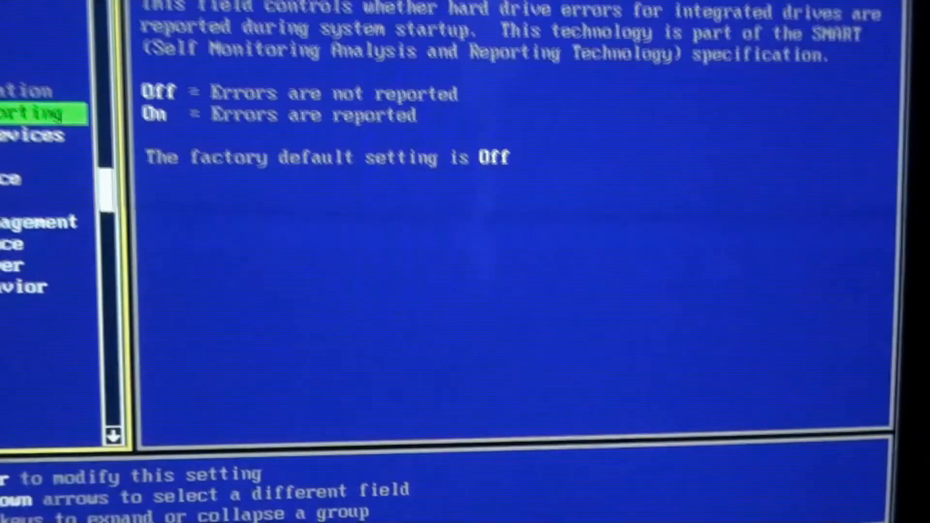
key("Down")
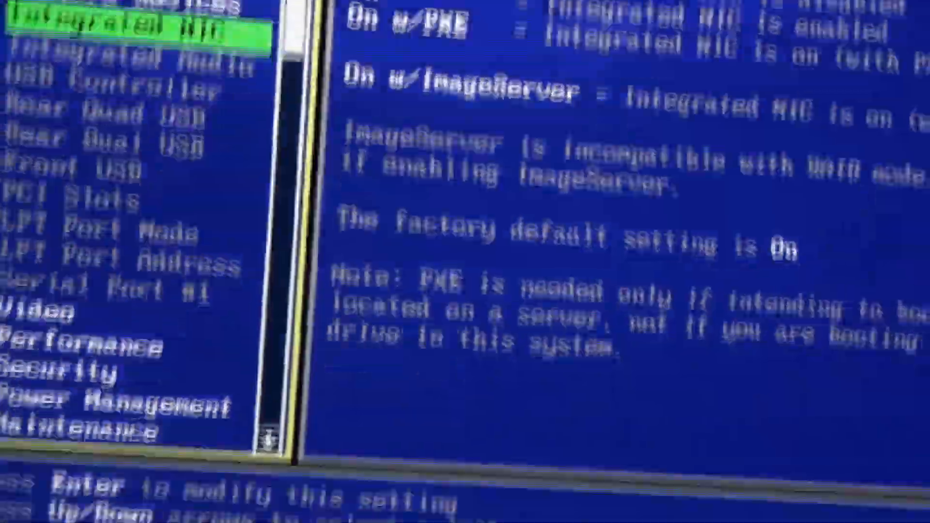
Step: Step down through Onboard Devices past Integrated NIC and LPT Port Mode toward Integrated Audio
key("Down")
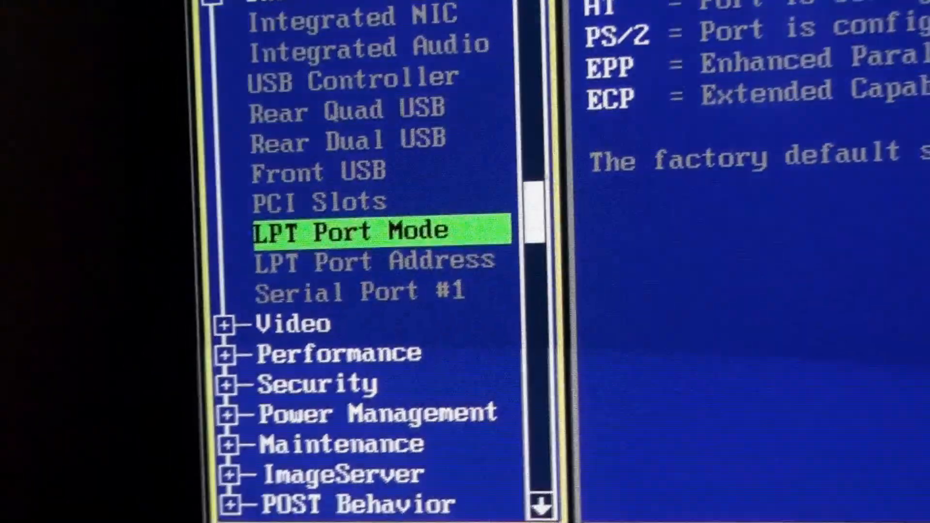
key("down")
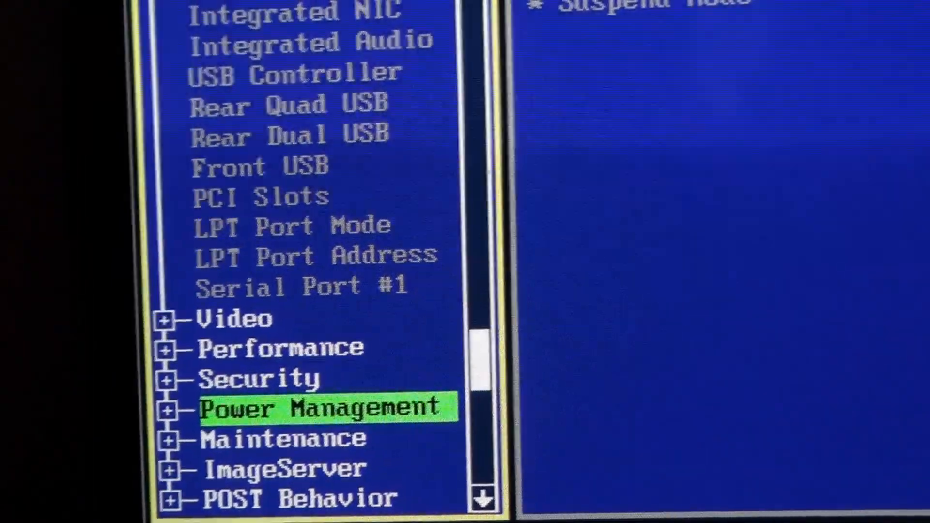
key("Down")
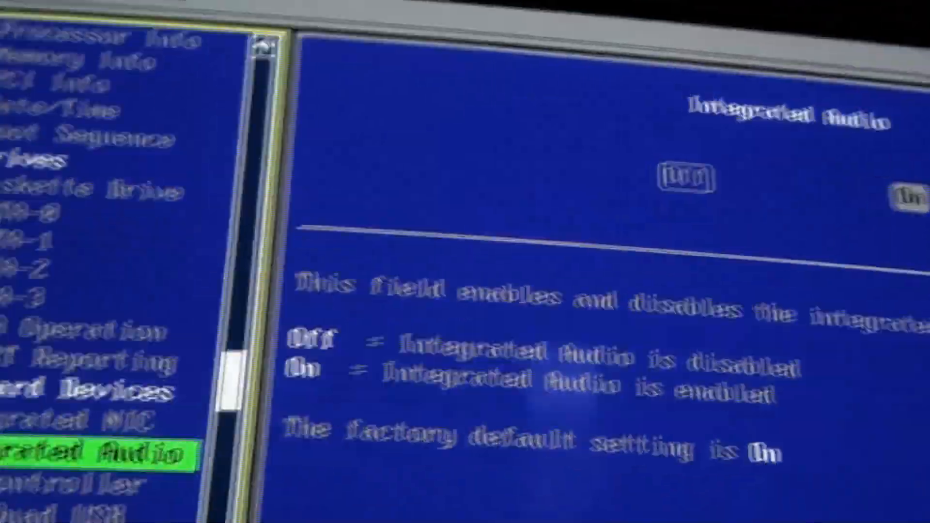
key("up")
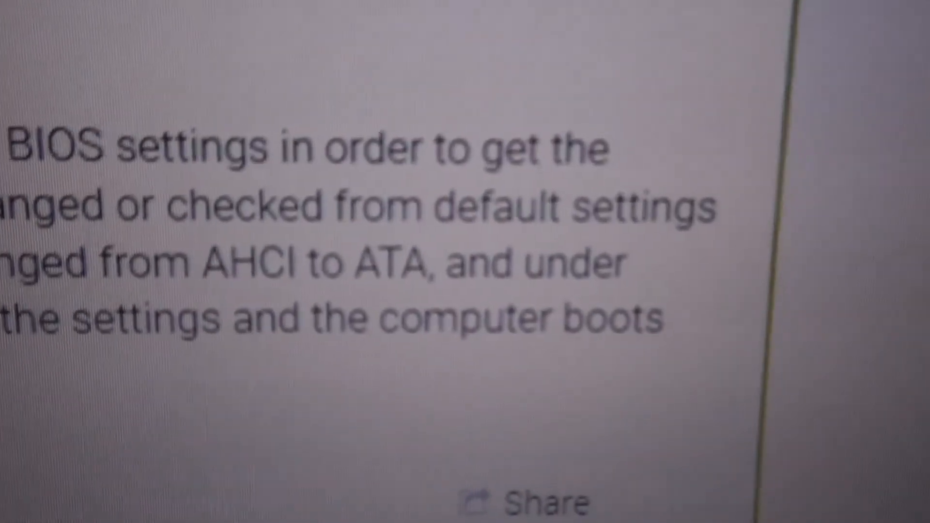
Step: Scroll the Dell Community thread to the reply listing the SATA and modular bay BIOS fix
scroll("up", 3)
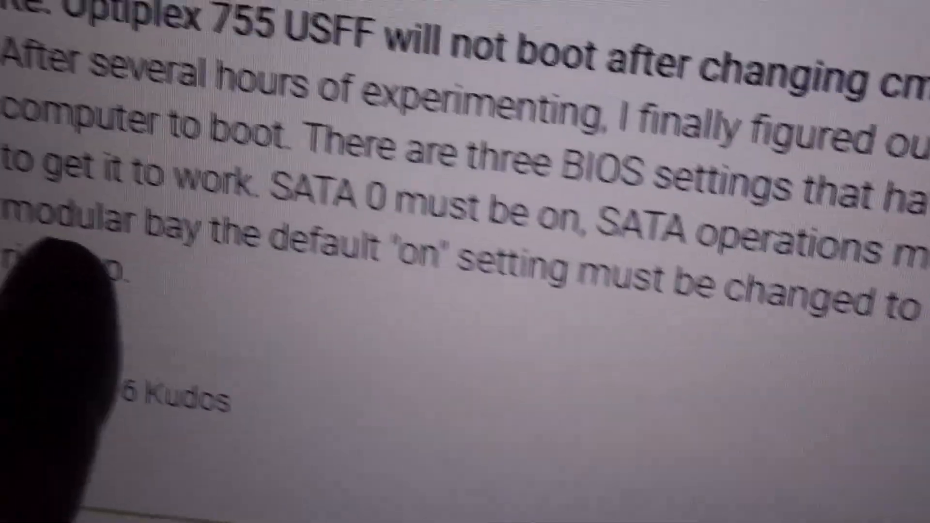